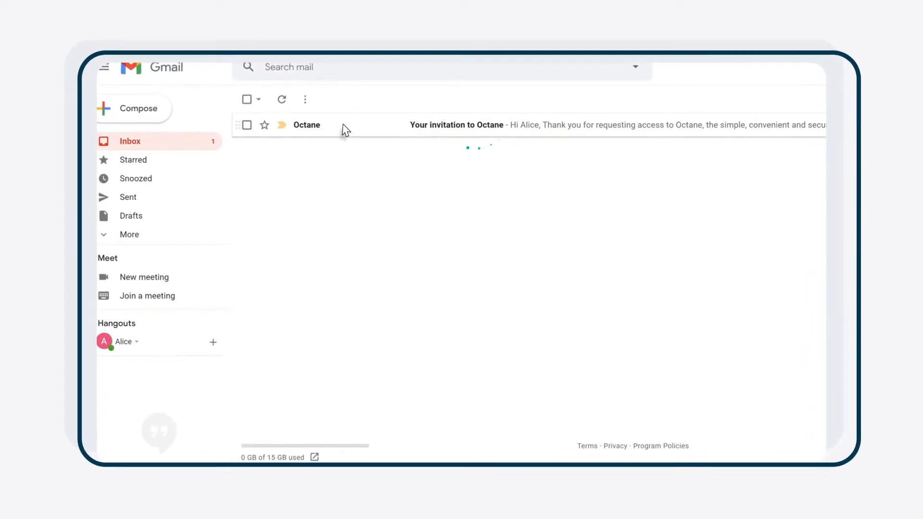
Follow the registration link in the 'Your invitation to Octane' email
{"action": "left_click", "coordinate": [456, 124]}
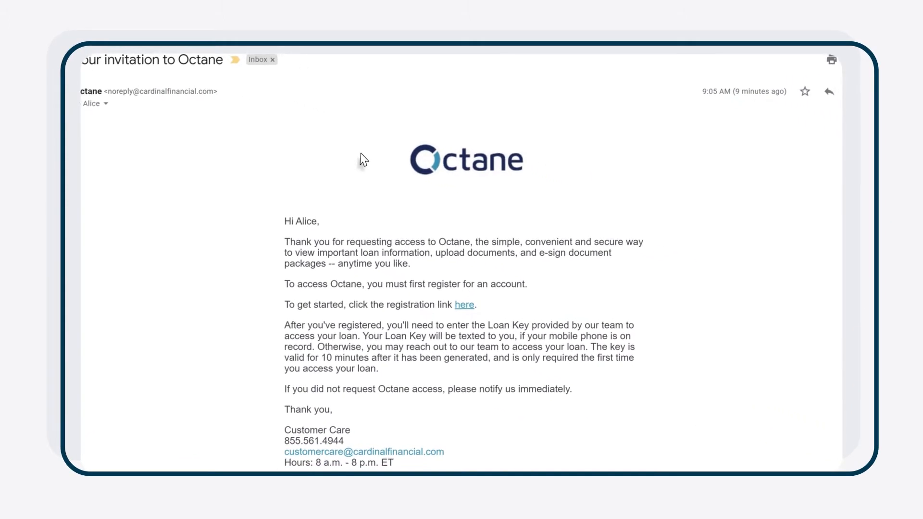
{"action": "left_click", "coordinate": [464, 305]}
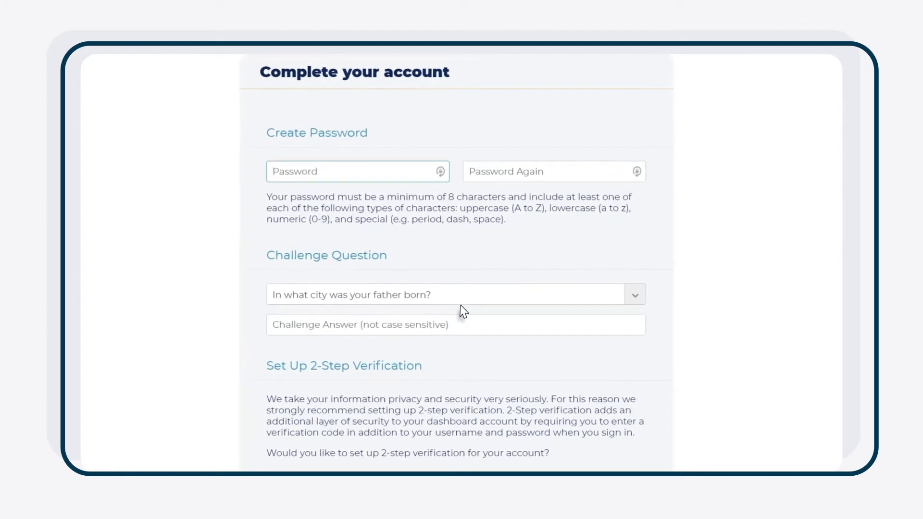
{"action": "type", "text": "password"}
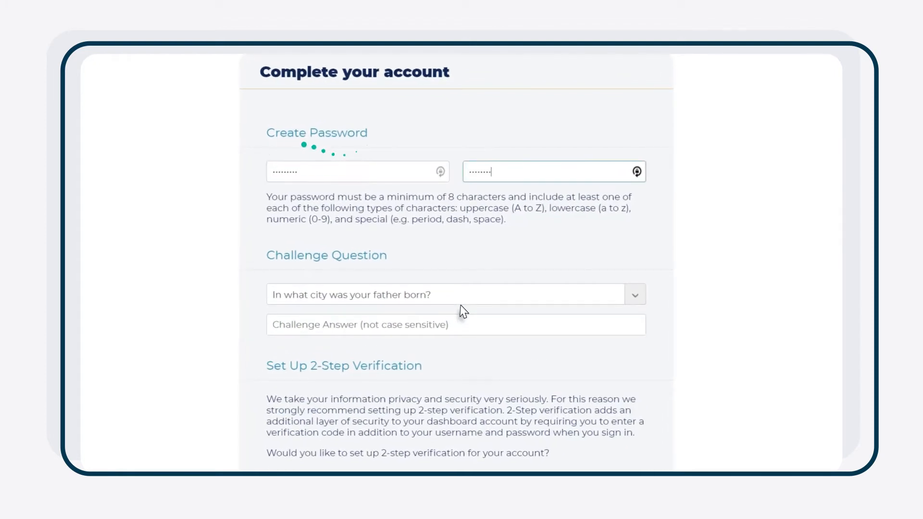
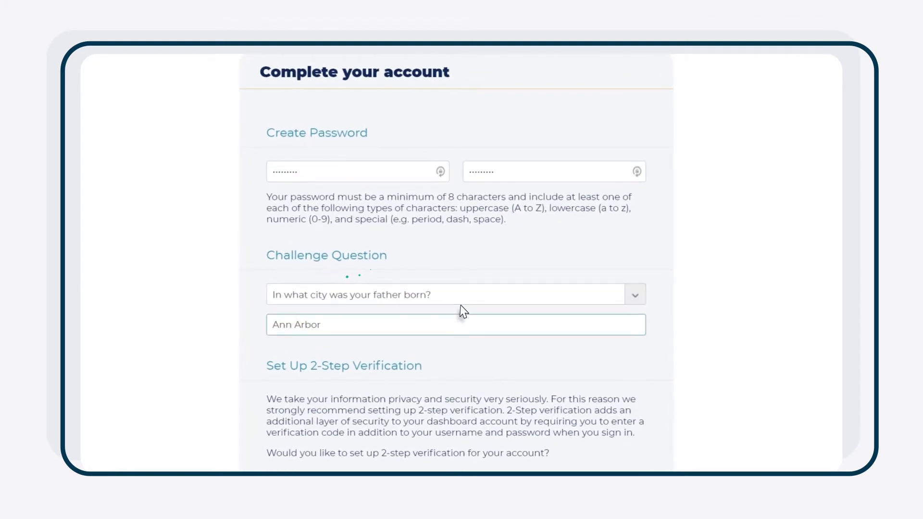
{"action": "scroll", "scroll_direction": "down", "scroll_amount": 3}
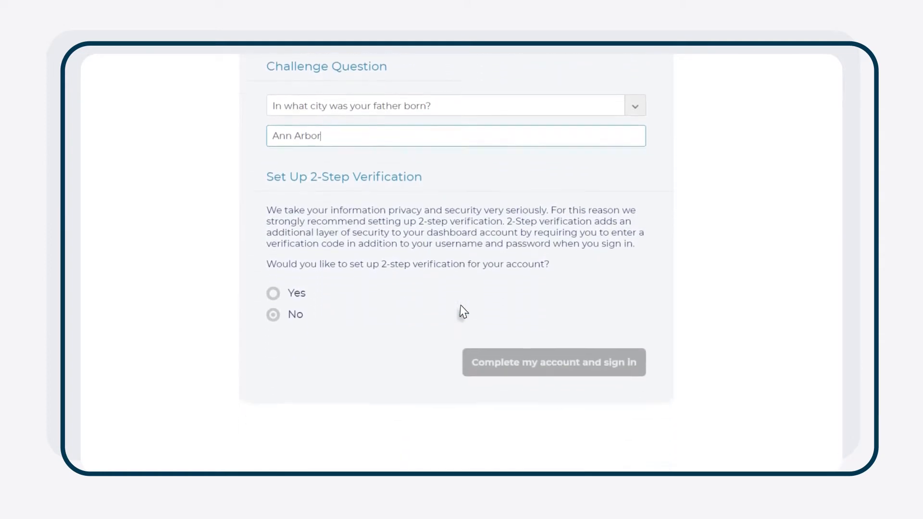
{"action": "left_click", "coordinate": [273, 314]}
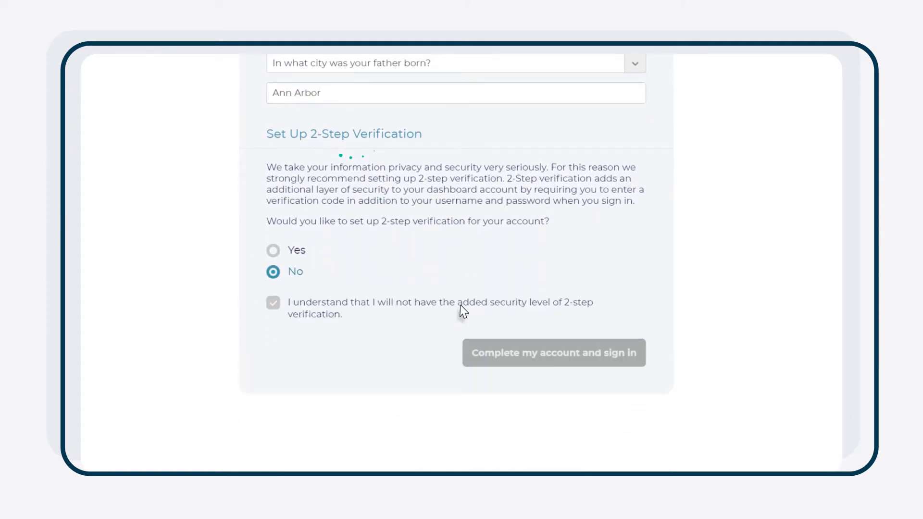
{"action": "left_click", "coordinate": [272, 303]}
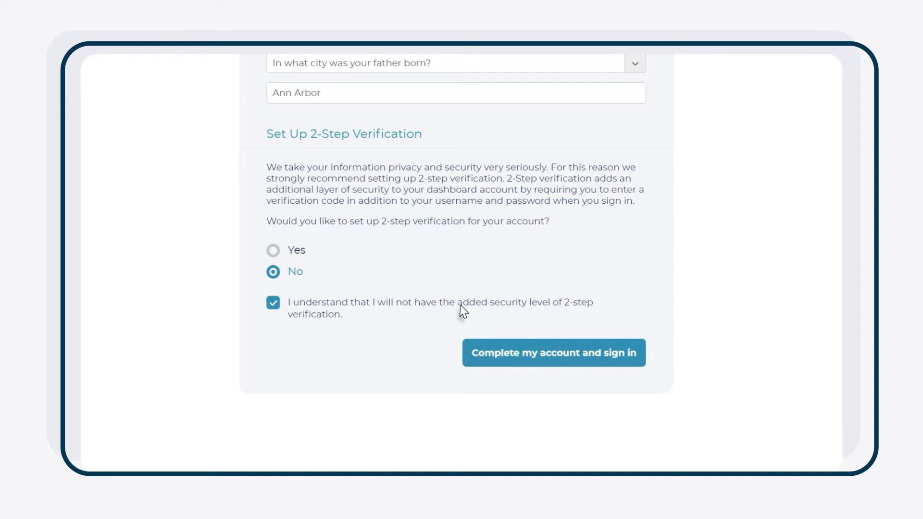
{"action": "mouse_move", "coordinate": [526, 347]}
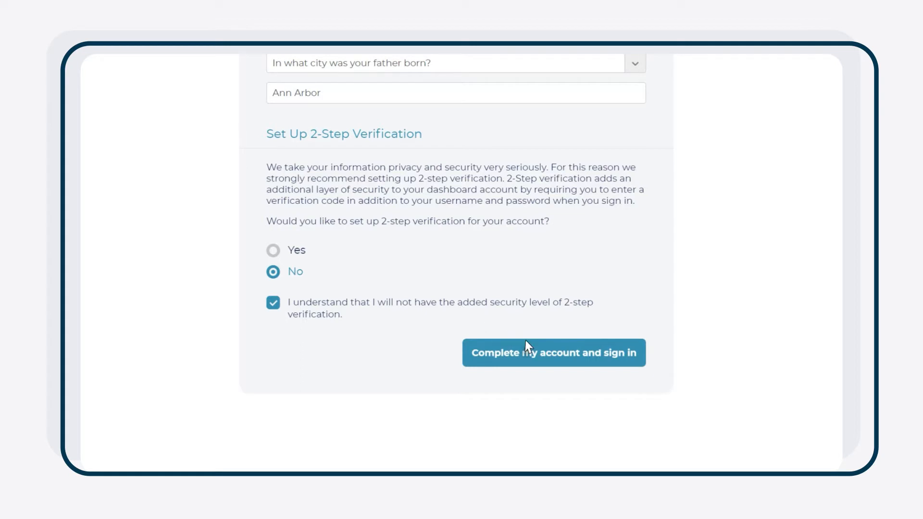
{"action": "left_click", "coordinate": [552, 353]}
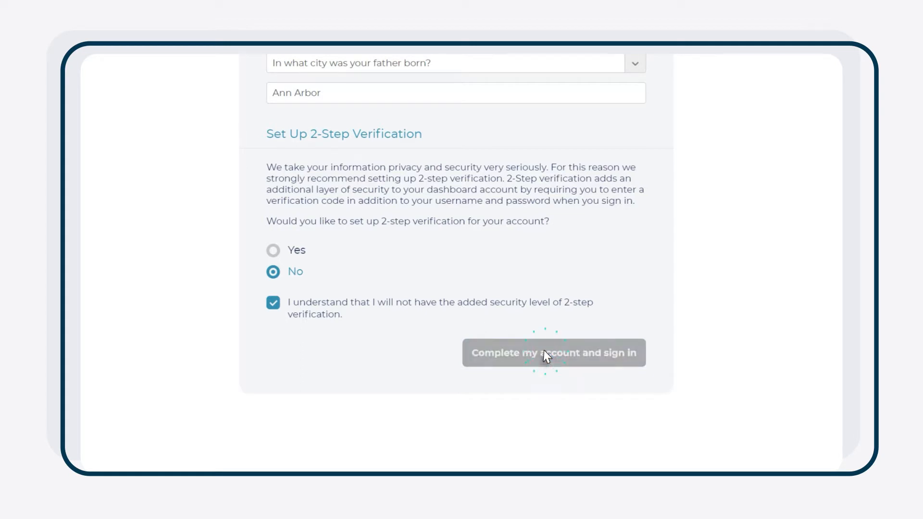
{"action": "left_click", "coordinate": [553, 353]}
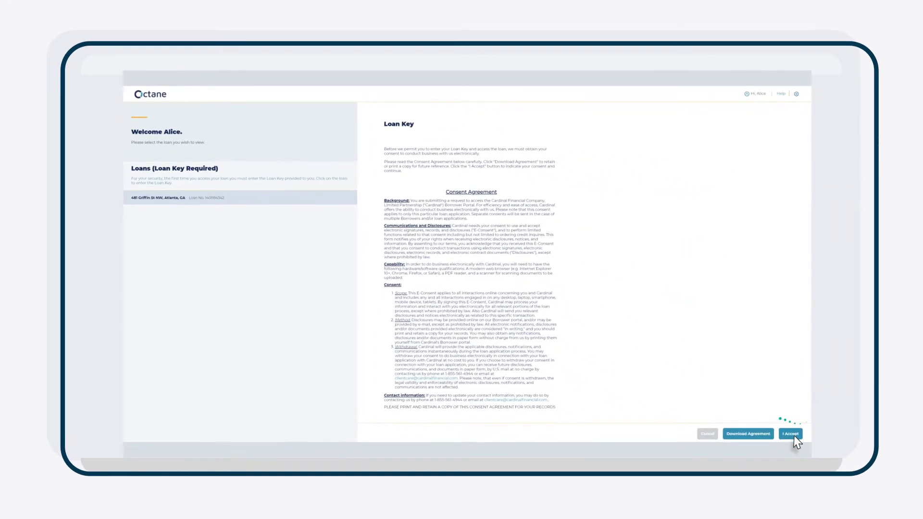
Accept the electronic consent agreement on the Loan Key page
{"action": "left_click", "coordinate": [791, 434]}
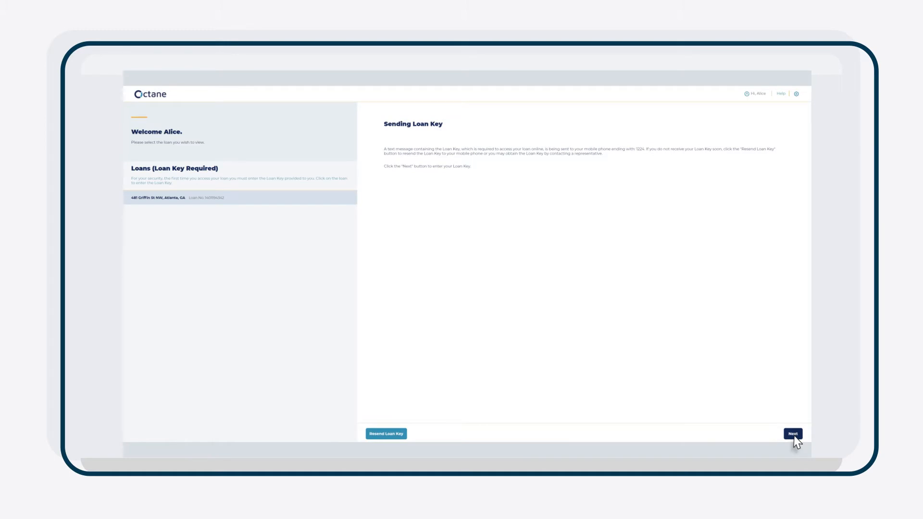
Enter the texted loan key in the field and submit it to unlock the loan
{"action": "left_click", "coordinate": [792, 434]}
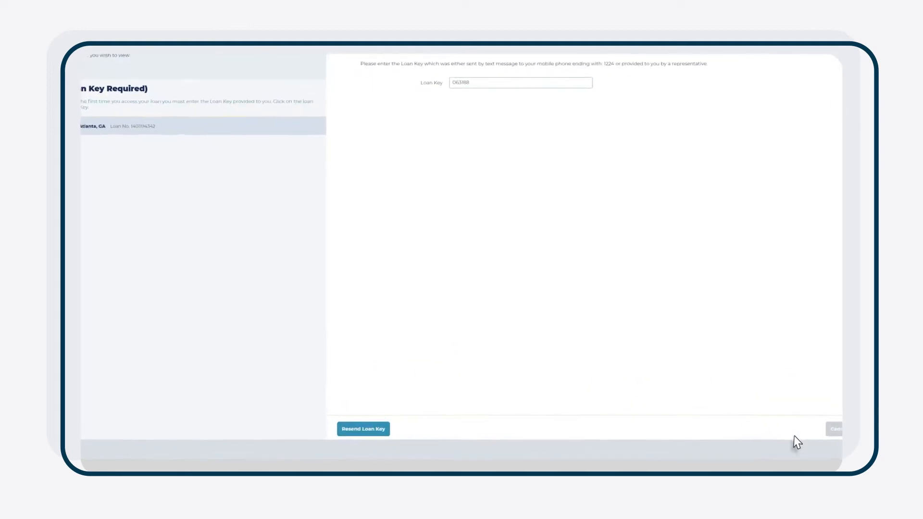
{"action": "left_click", "coordinate": [363, 428]}
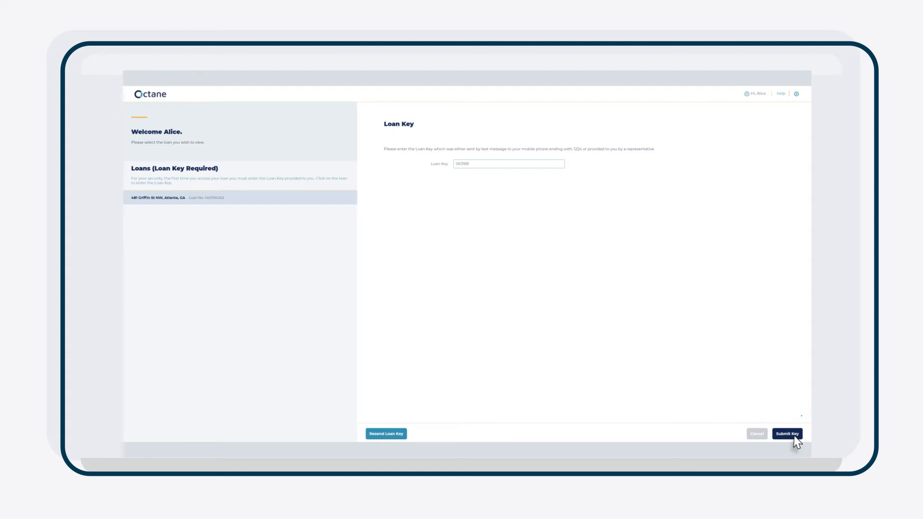
{"action": "left_click", "coordinate": [788, 434]}
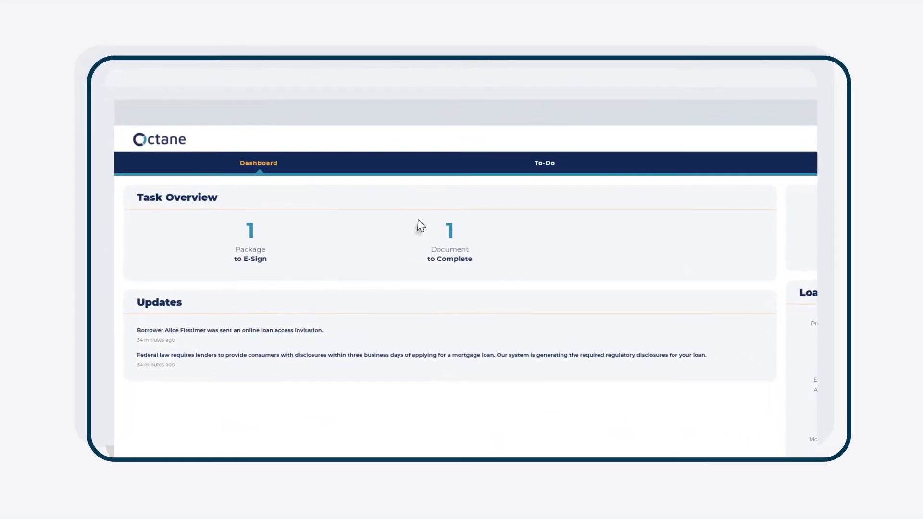
Start Review / E-Sign on the Application Disclosures package from the dashboard's e-sign item
{"action": "left_click", "coordinate": [544, 164]}
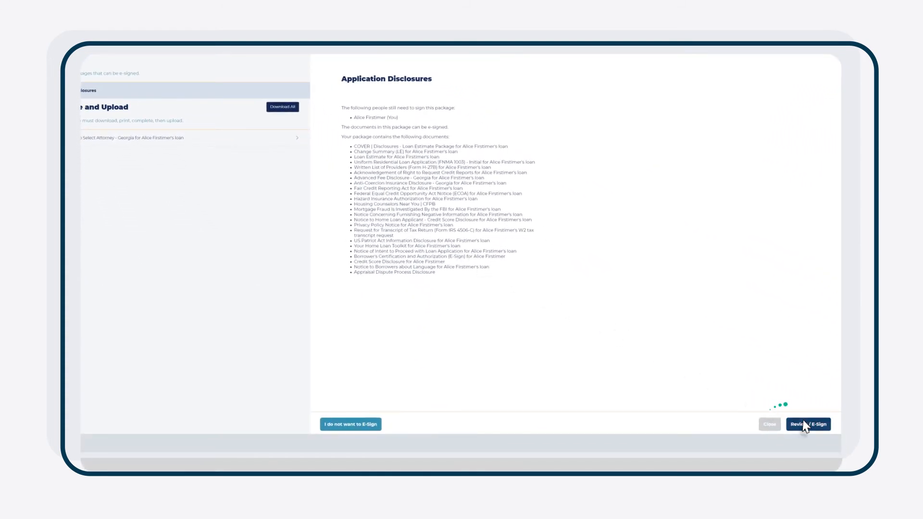
{"action": "left_click", "coordinate": [808, 424]}
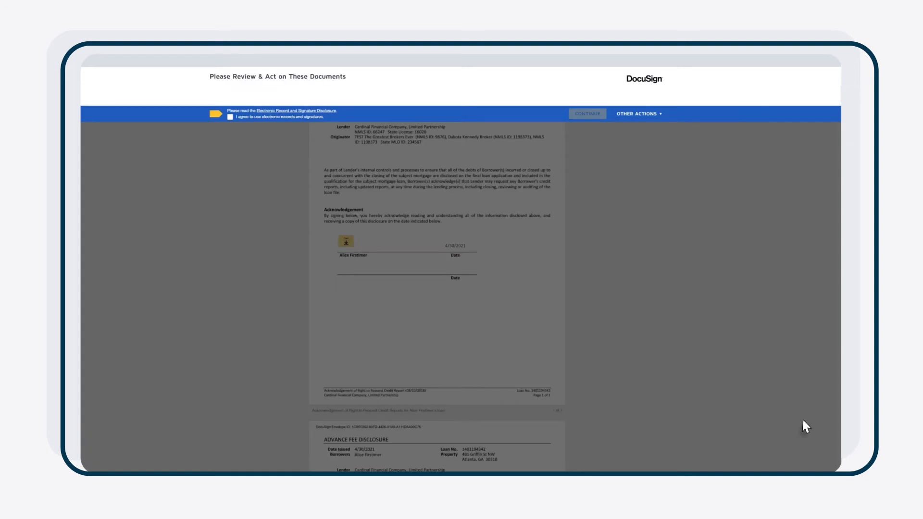
Agree to use electronic records and signatures in DocuSign
{"action": "left_click", "coordinate": [587, 114]}
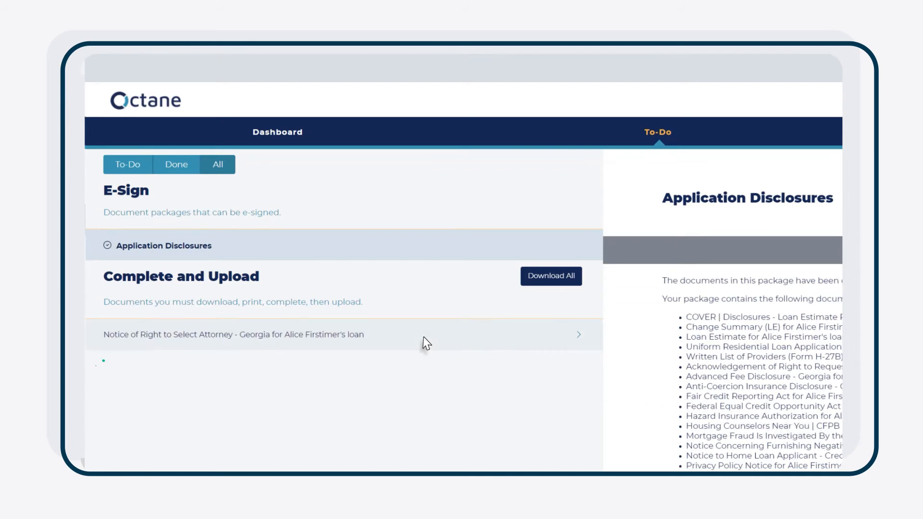
View the original Notice of Right to Select Attorney – Georgia PDF under Complete and Upload
{"action": "left_click", "coordinate": [233, 335]}
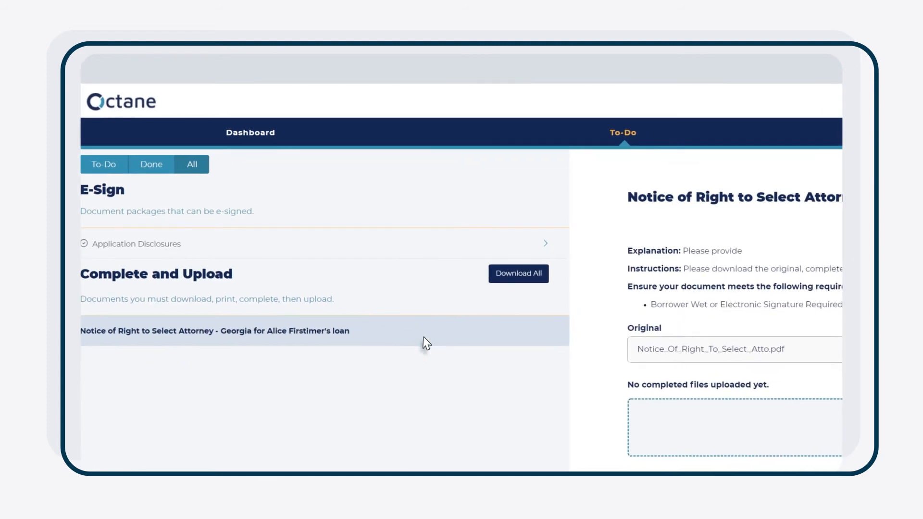
{"action": "left_click", "coordinate": [214, 330]}
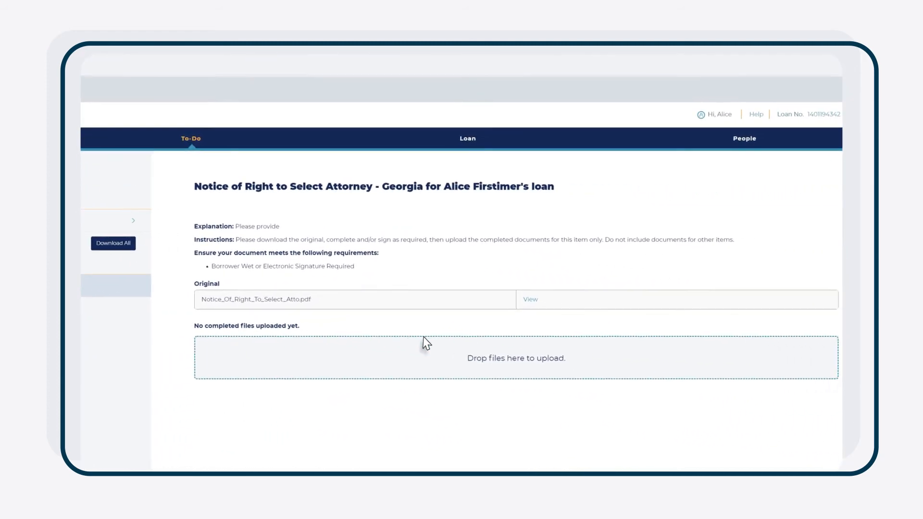
{"action": "left_click", "coordinate": [521, 304]}
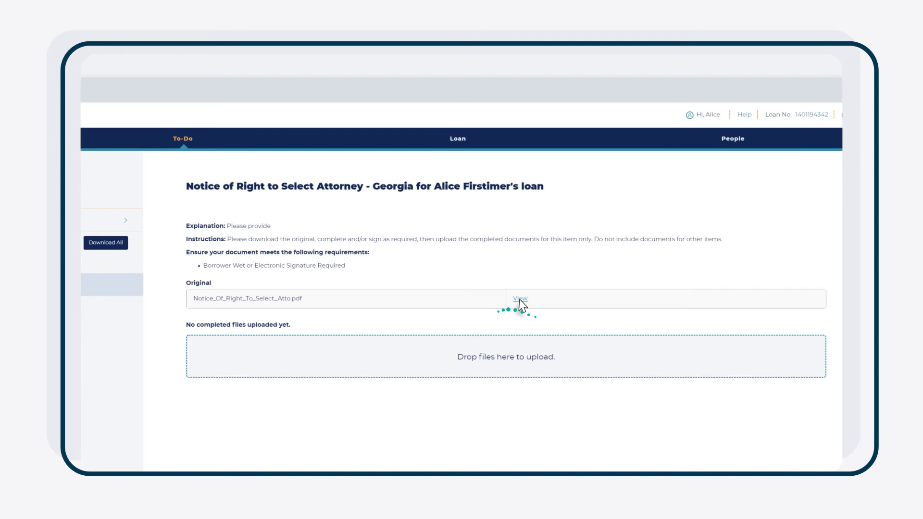
{"action": "left_click", "coordinate": [519, 298]}
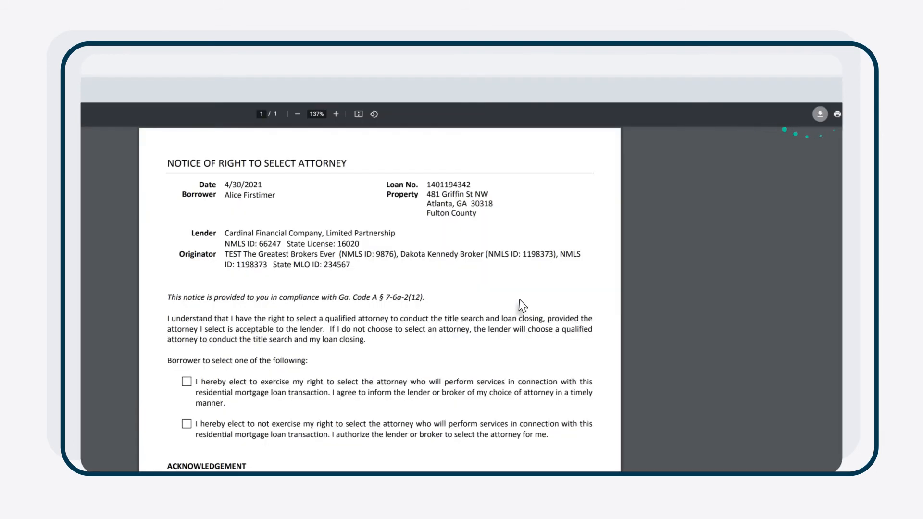